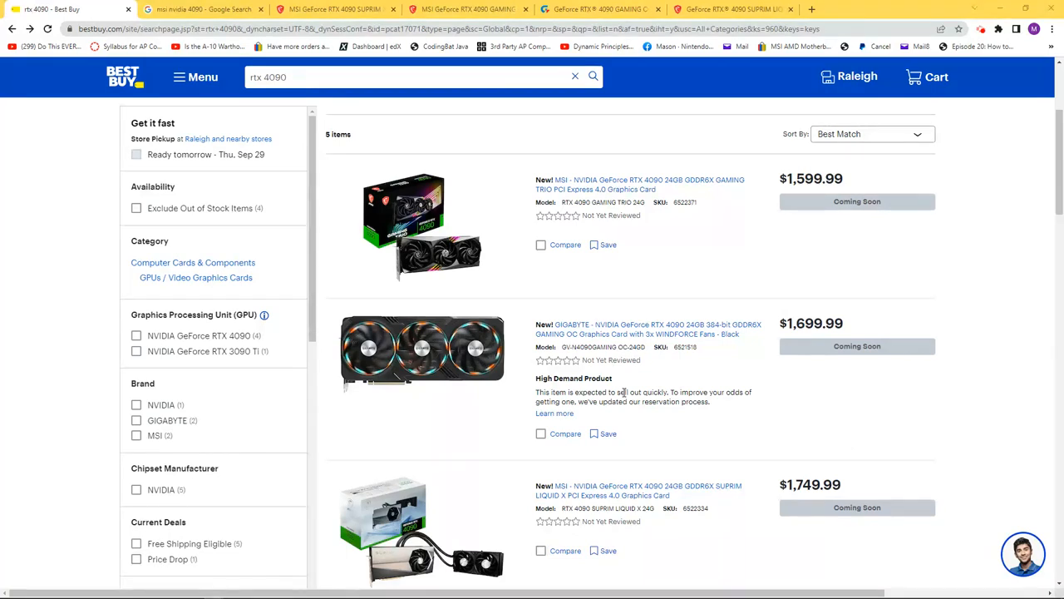
pyautogui.moveTo(652, 323)
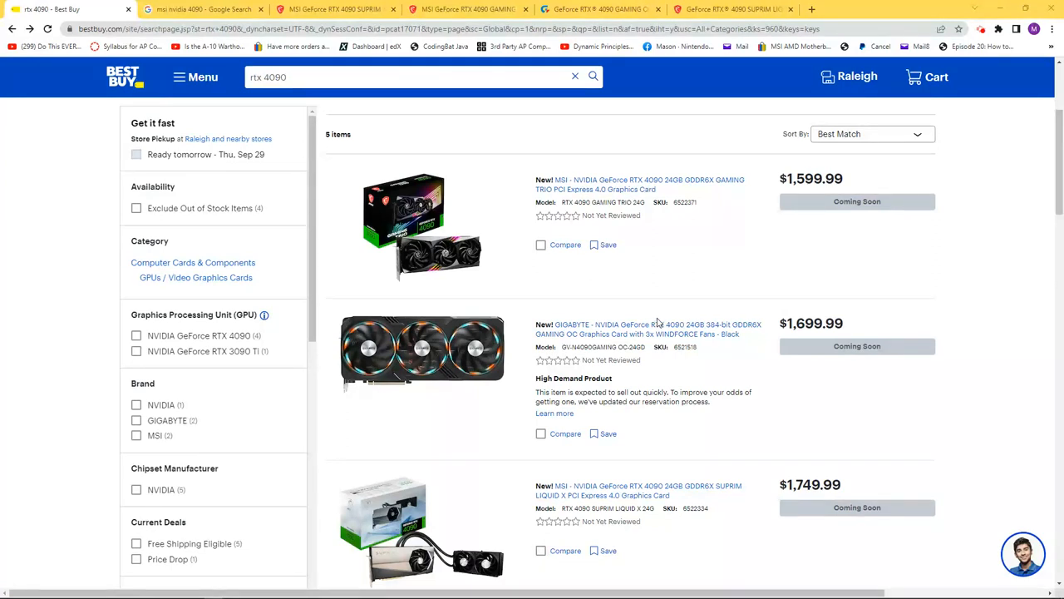
pyautogui.moveTo(745, 263)
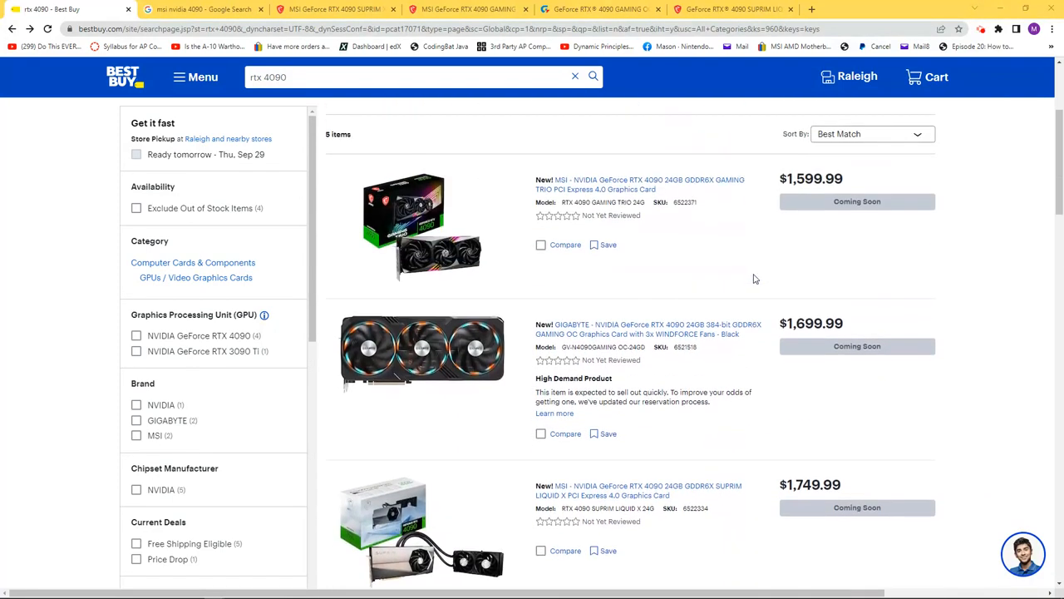
# - Review the MSI SUPRIM X 24G and Gigabyte GAMING OC 24G spec pages in their tabs
pyautogui.doubleClick(812, 178)
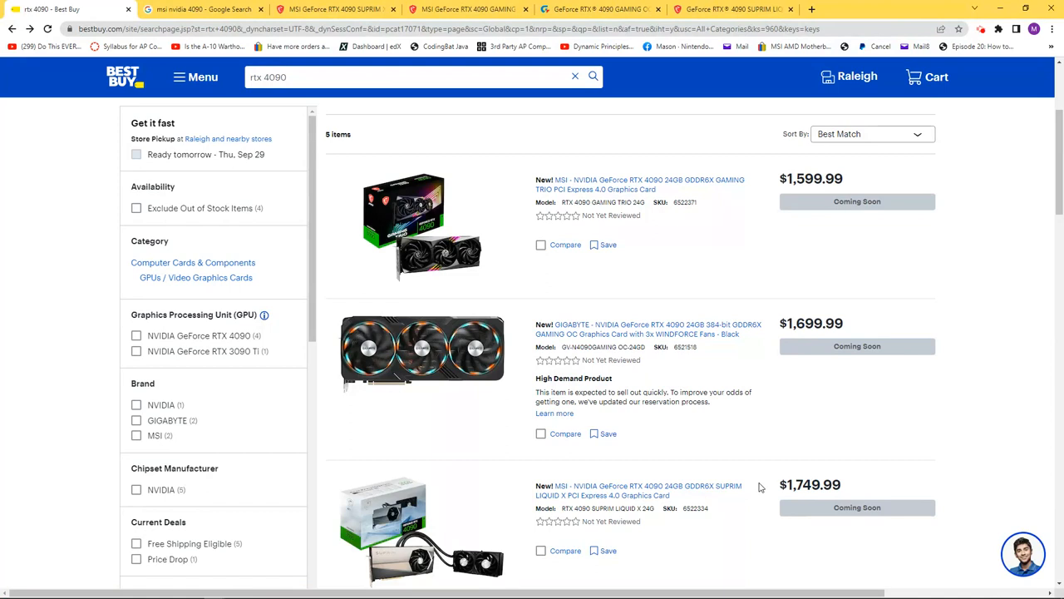
pyautogui.moveTo(752, 479)
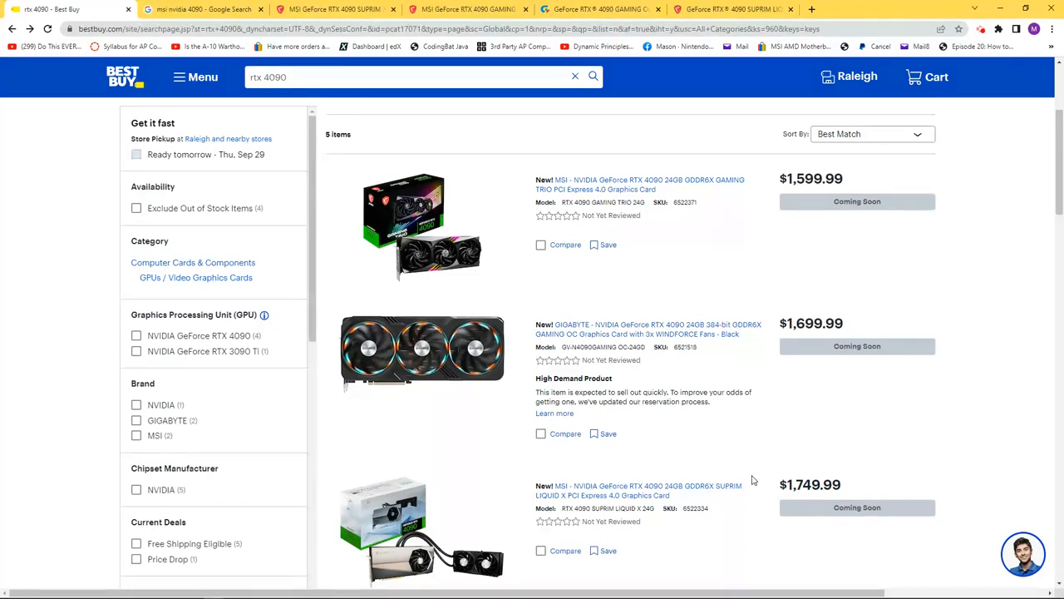
pyautogui.moveTo(865, 414)
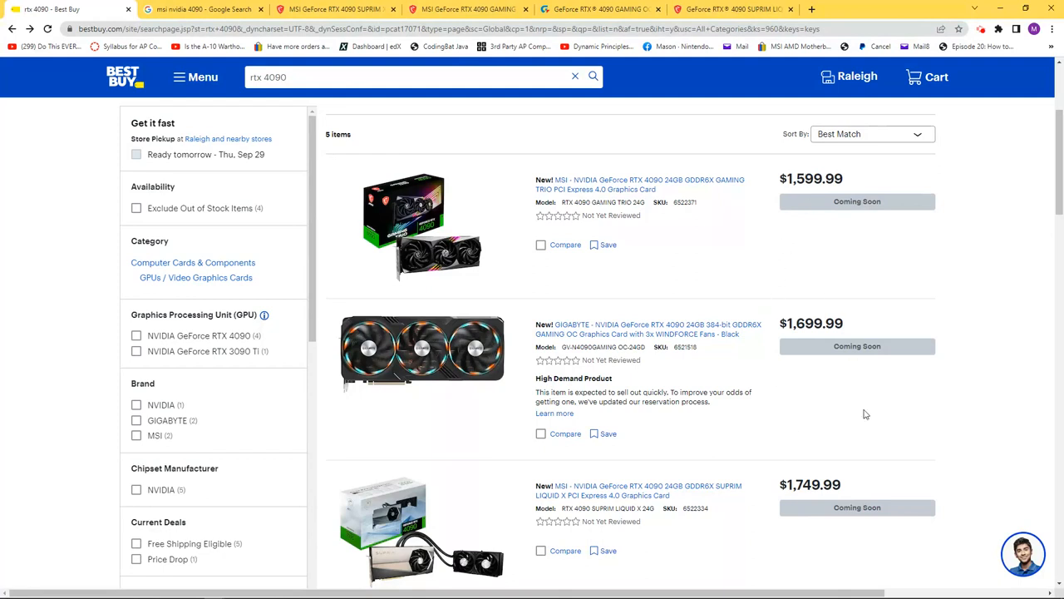
pyautogui.moveTo(845, 492)
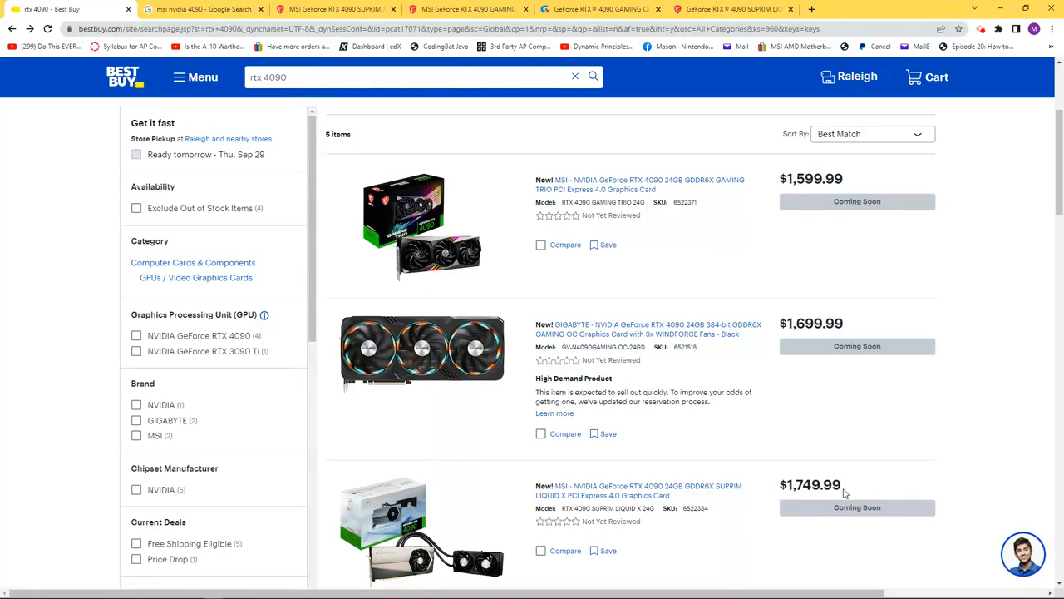
pyautogui.click(332, 10)
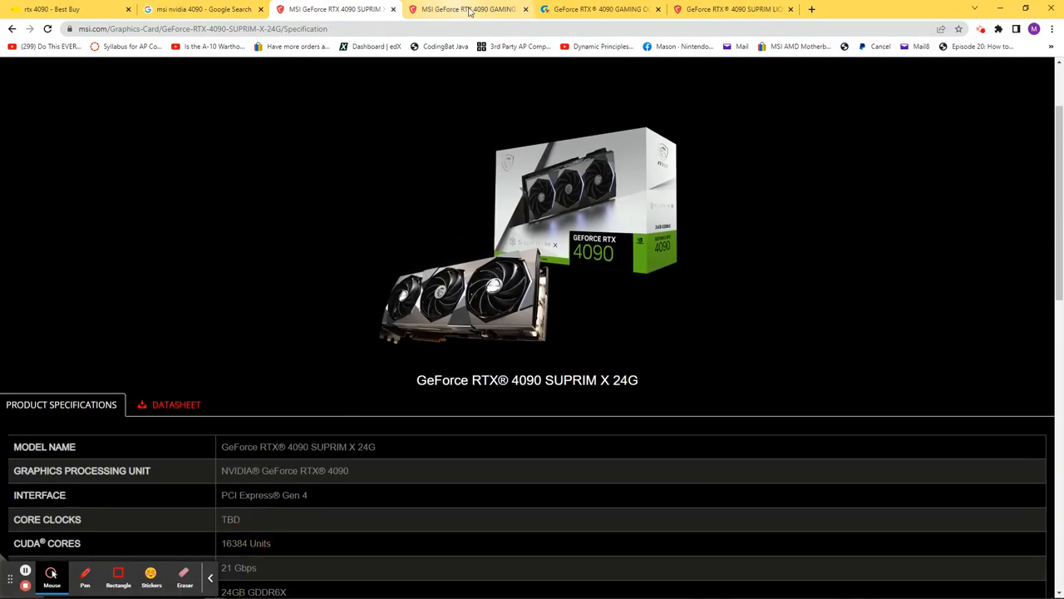
pyautogui.moveTo(462, 10)
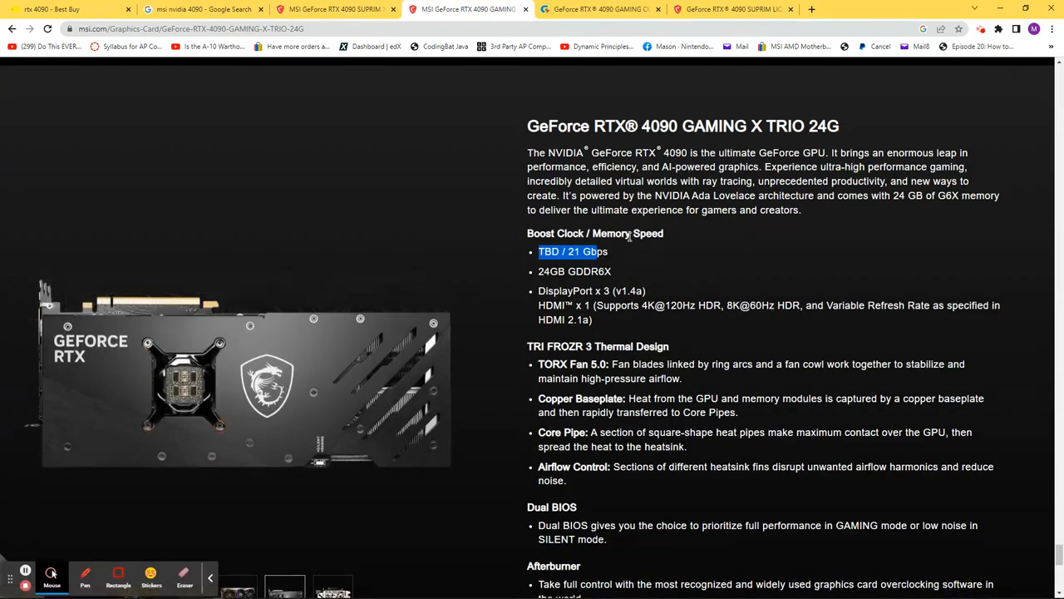
pyautogui.click(599, 10)
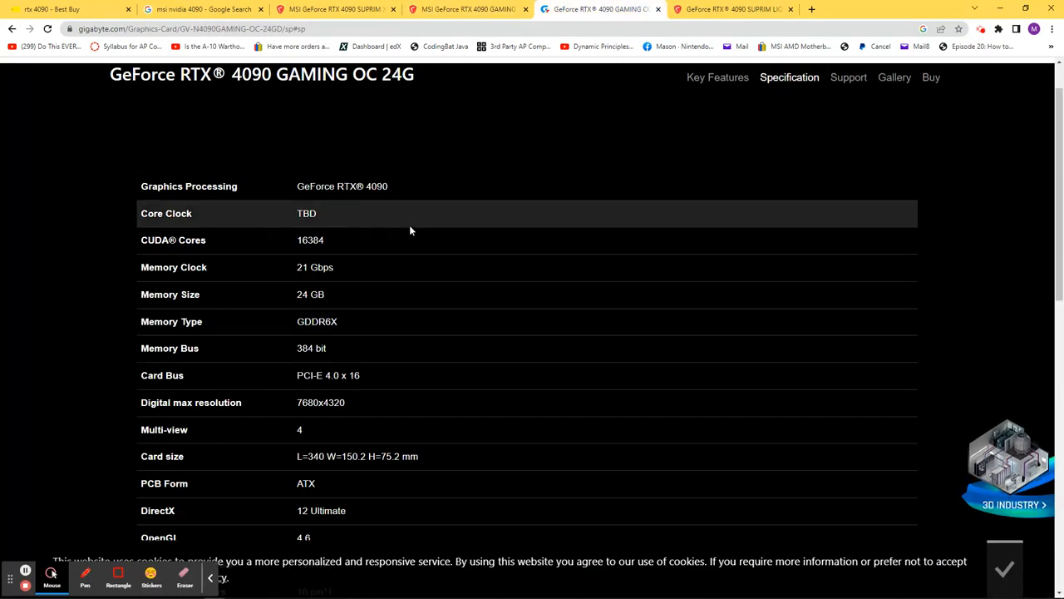
# - Bring up the SUPRIM LIQUID X 24G page and scroll to its specs showing 24GB GDDR6X, 21 Gbps, boost clock TBD
pyautogui.click(731, 10)
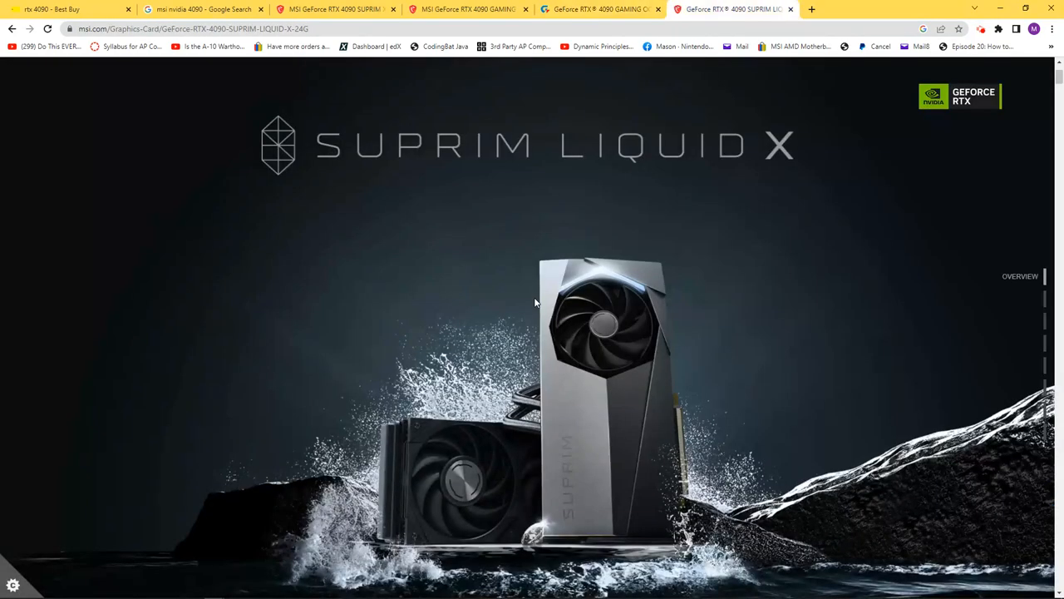
pyautogui.click(25, 573)
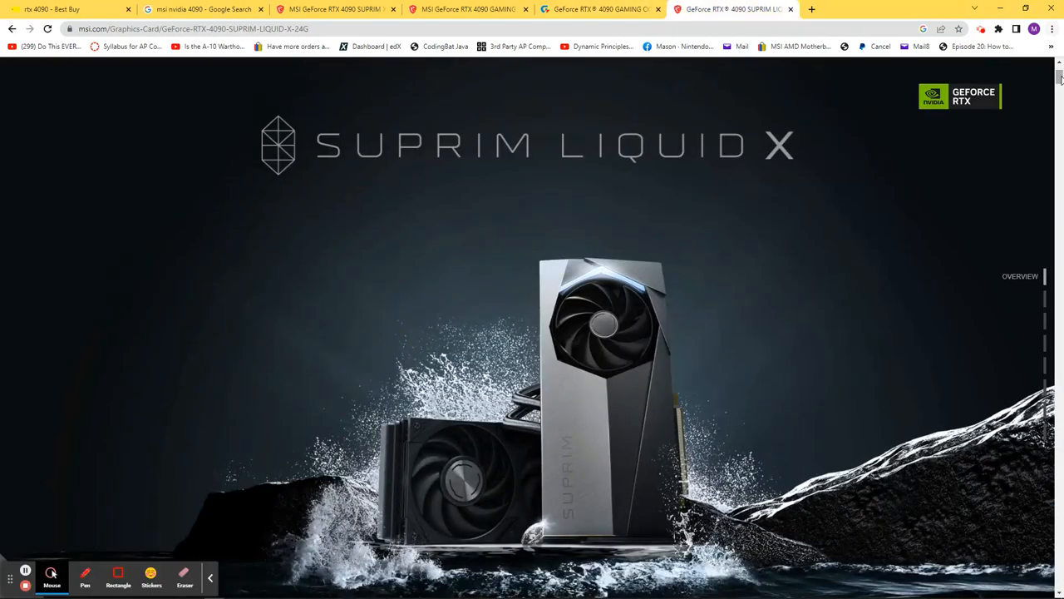
pyautogui.scroll(-3)
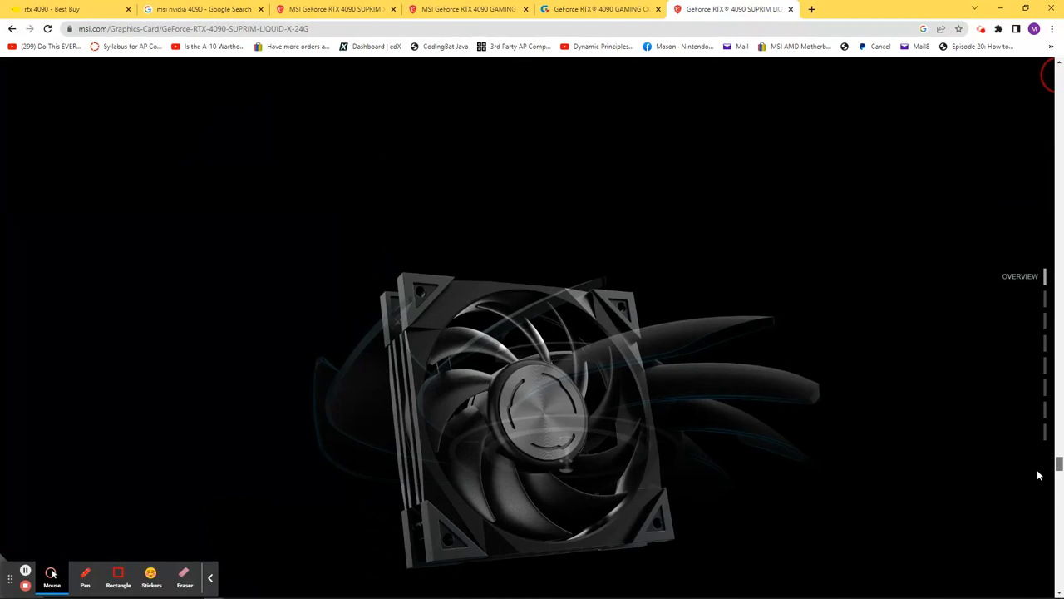
pyautogui.scroll(-3)
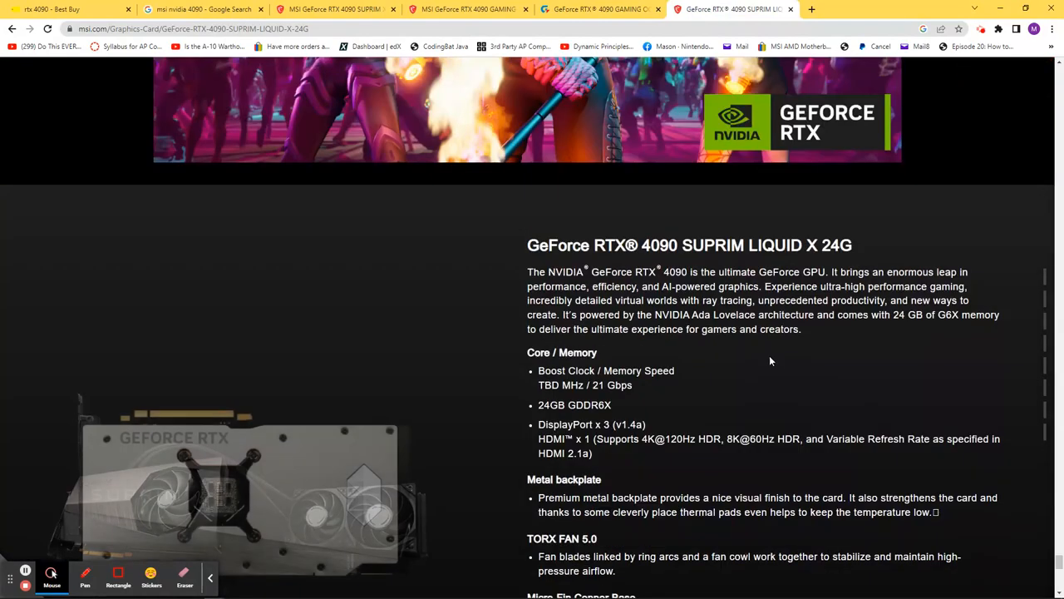